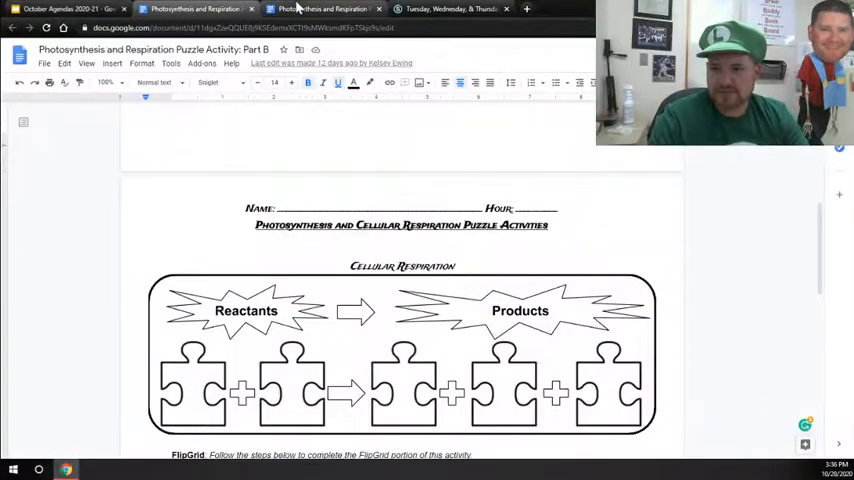
- Scroll the Tuesday, Wednesday, & Thursday folder to show its materials, including FlipGrid Part B
scroll(down, 3)
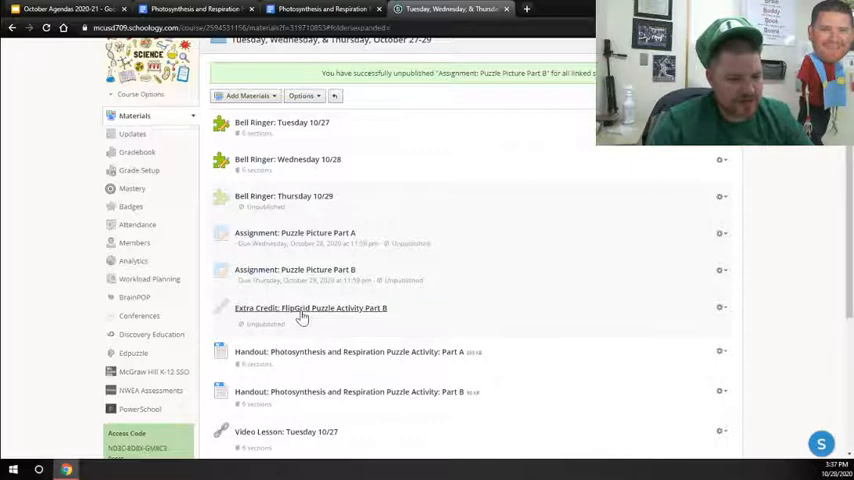
- Open 'Extra Credit: FlipGrid Puzzle Activity Part B' and scroll through its empty Photosynthesis/Respiration group
click(311, 308)
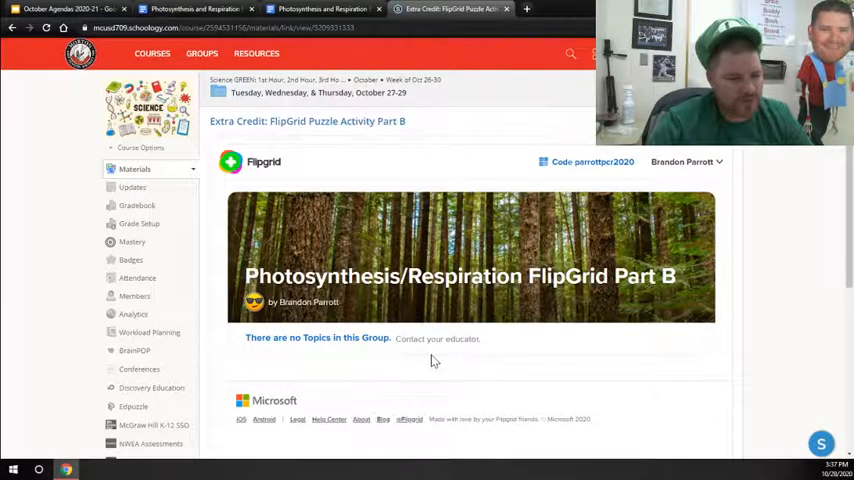
scroll(down, 3)
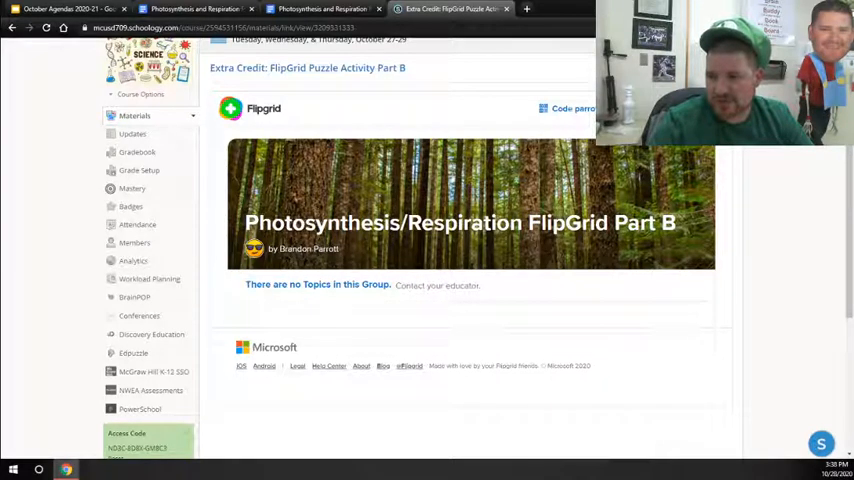
mouse_move(340, 249)
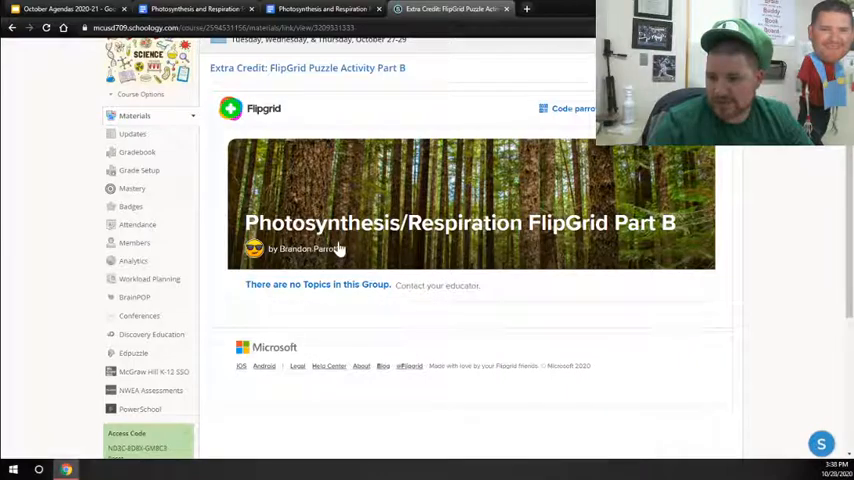
scroll(down, 3)
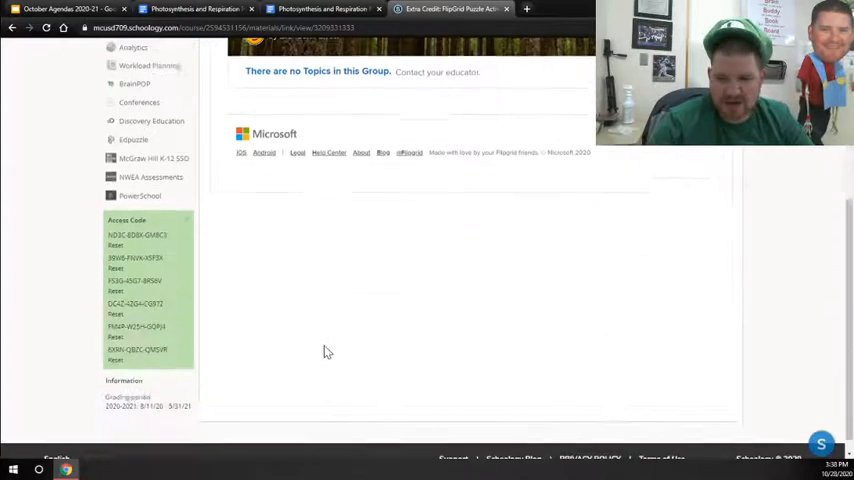
scroll(up, 3)
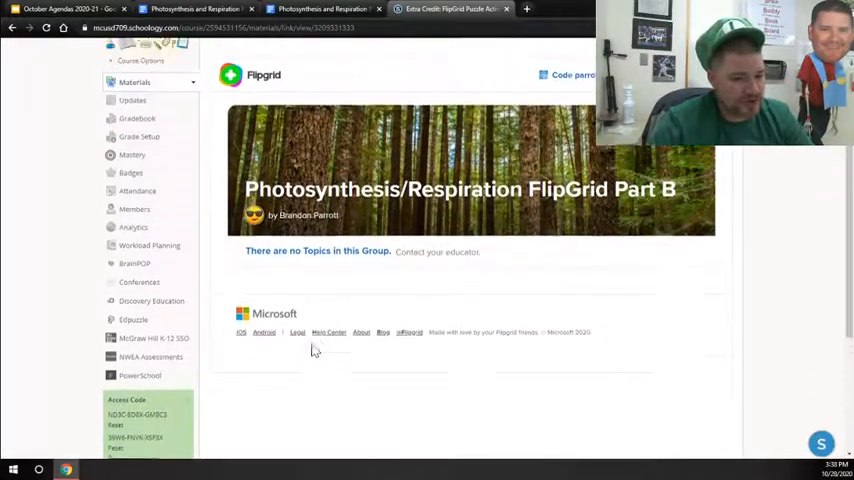
scroll(up, 3)
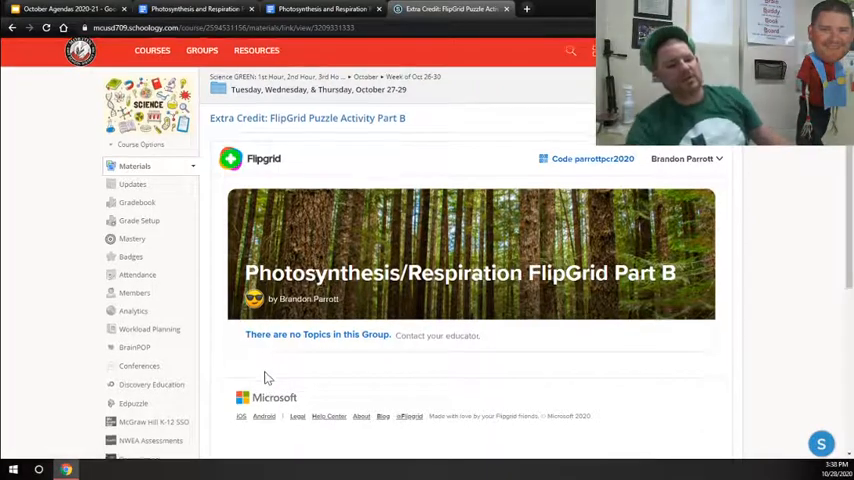
scroll(down, 3)
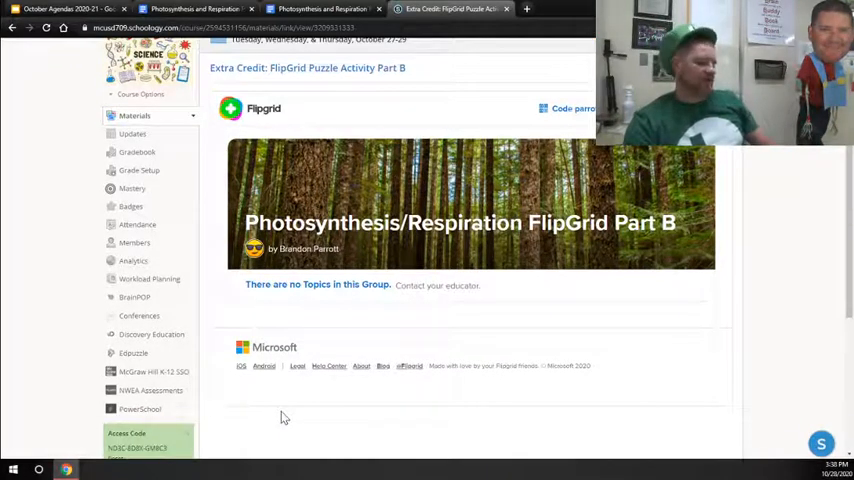